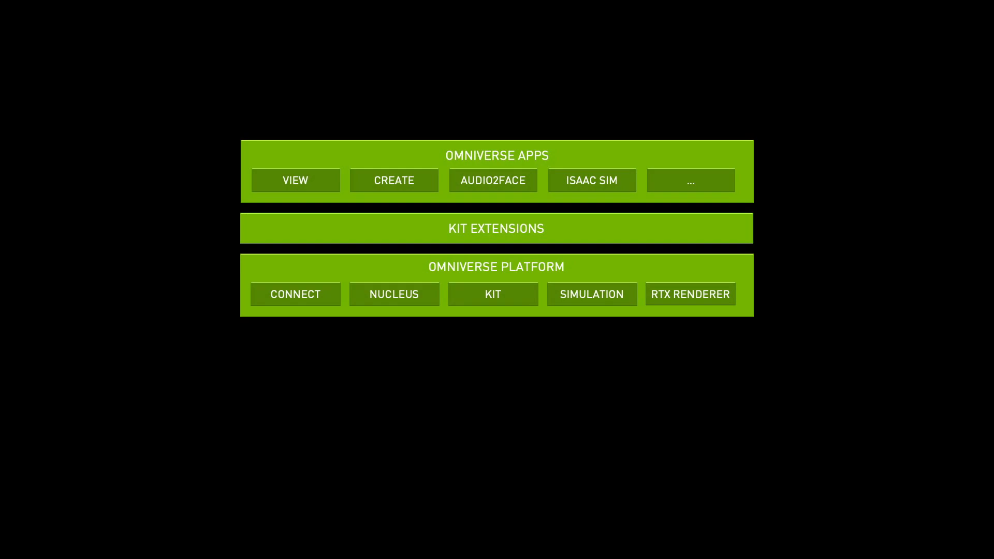
Step: Advance the slide to highlight Nucleus linked via connectors to Houdini, Unreal Engine, Blender, Photoshop and Maya
click(392, 294)
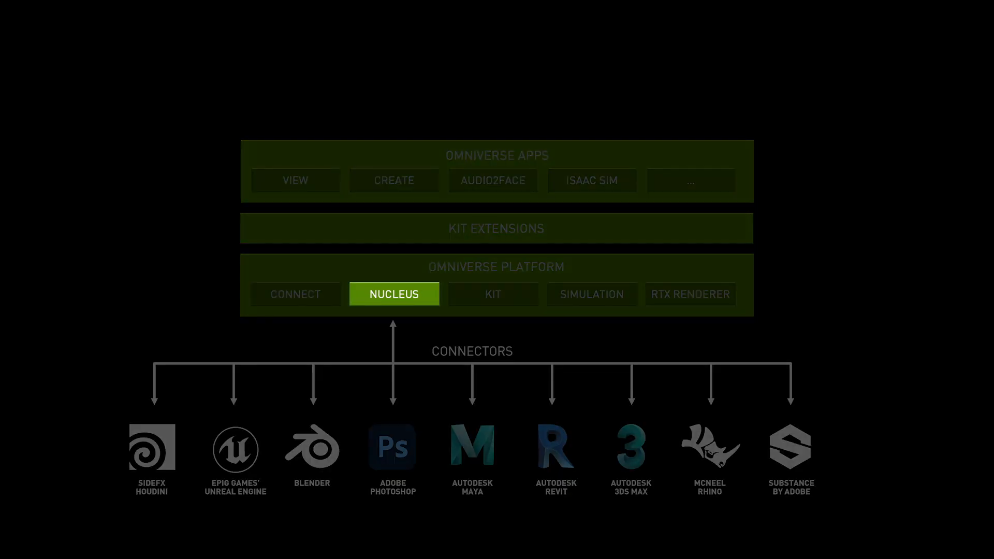